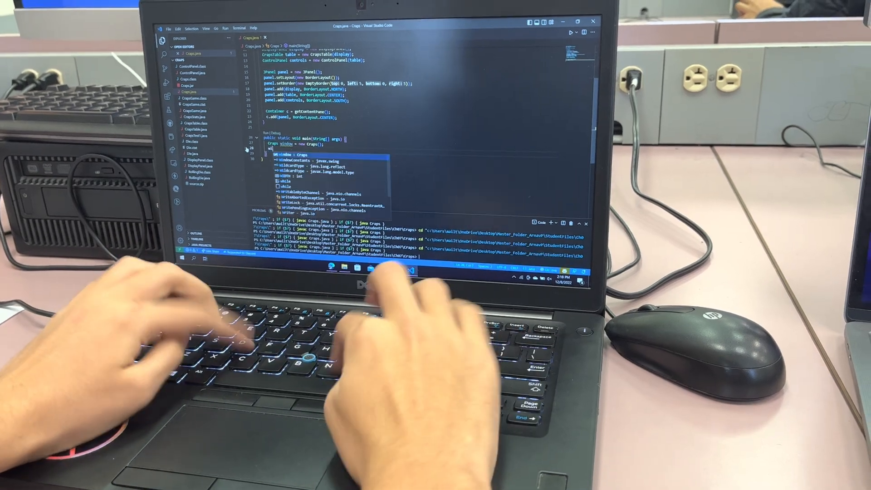
# Step: Begin the call window.setBounds(100, ... under the new Craps window line
pyautogui.write('window.setBounds(100);')
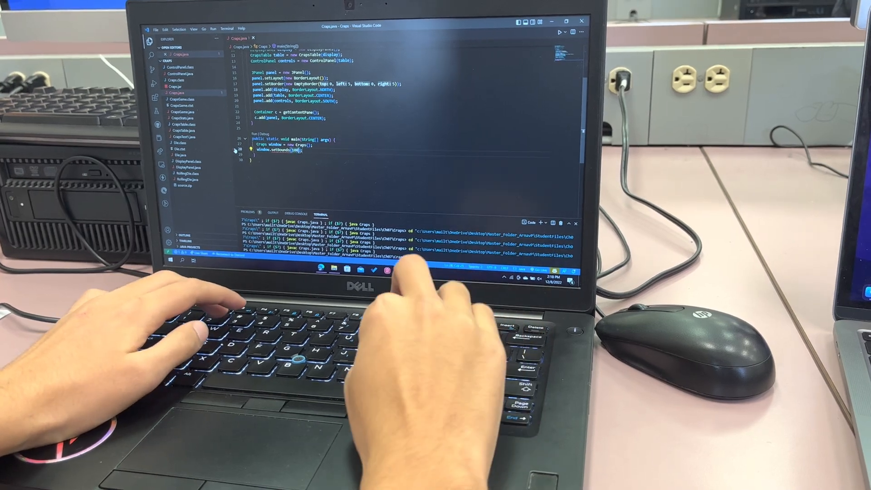
pyautogui.write('100,')
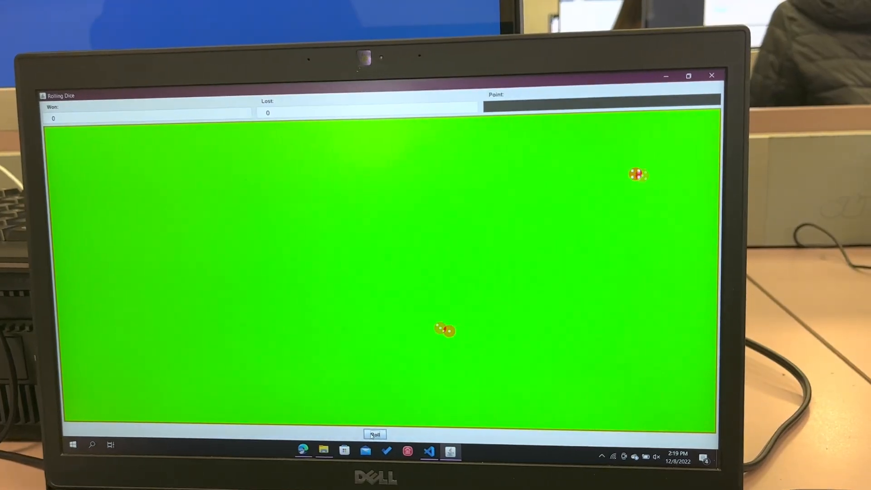
# Step: Roll the dice twice, setting a point of 8 with Won and Lost at 0
pyautogui.click(375, 434)
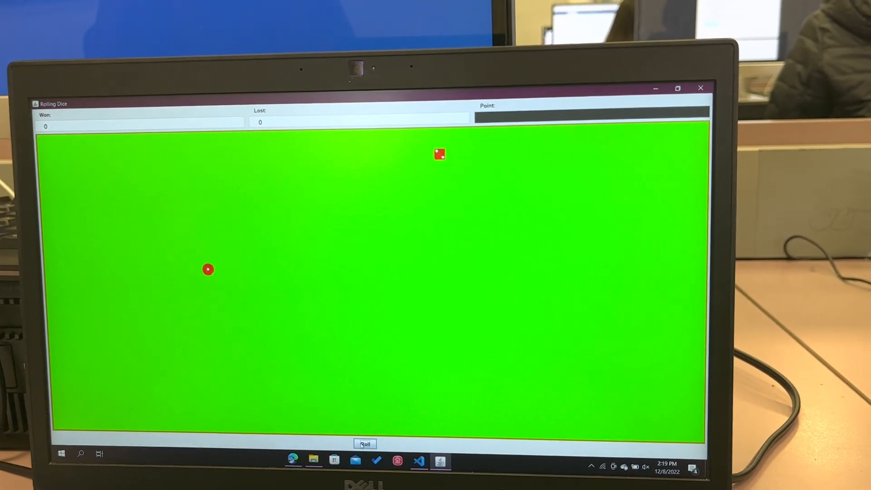
pyautogui.click(364, 444)
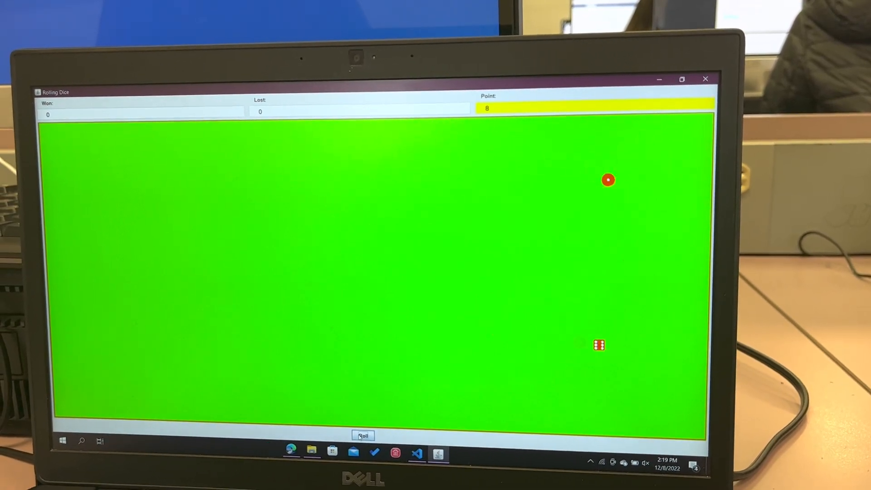
# Step: Keep rolling on the point of 8 until the round is lost and Lost reads 1
pyautogui.click(363, 435)
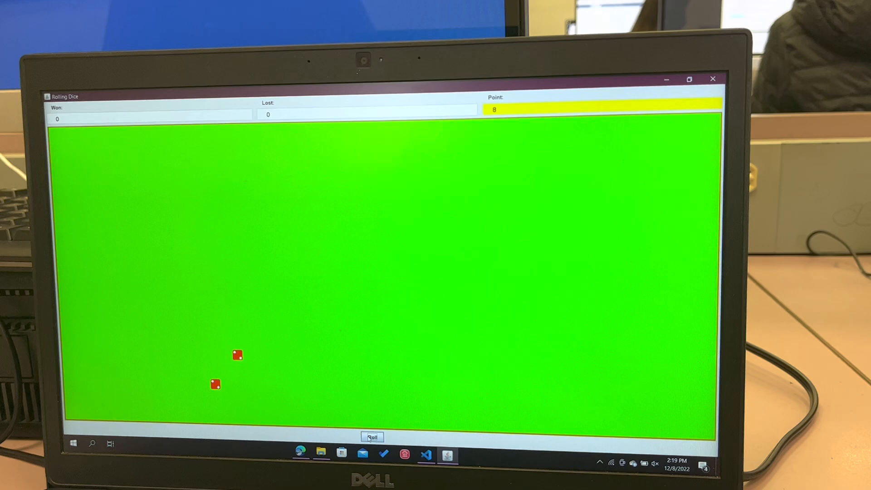
pyautogui.click(372, 437)
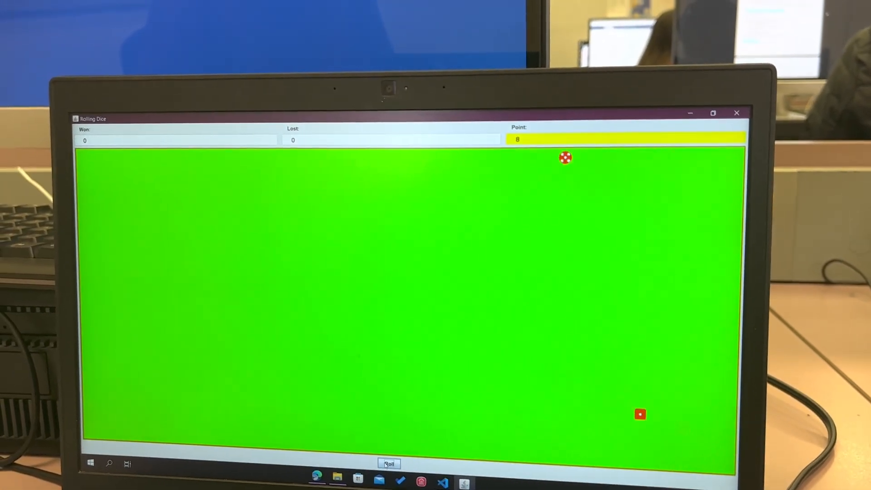
pyautogui.click(389, 463)
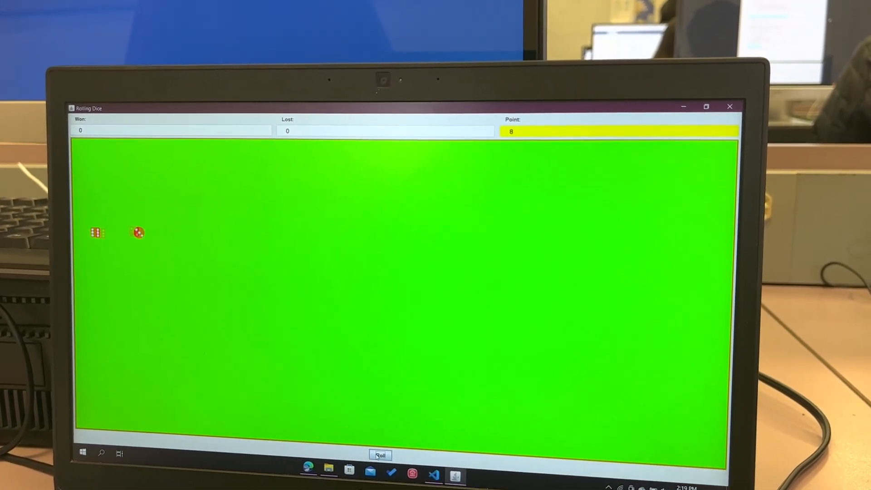
pyautogui.click(380, 455)
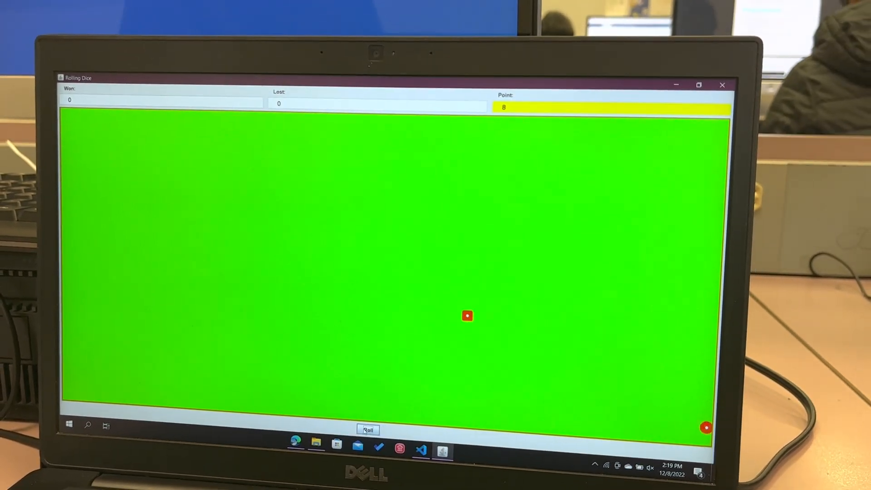
pyautogui.click(367, 429)
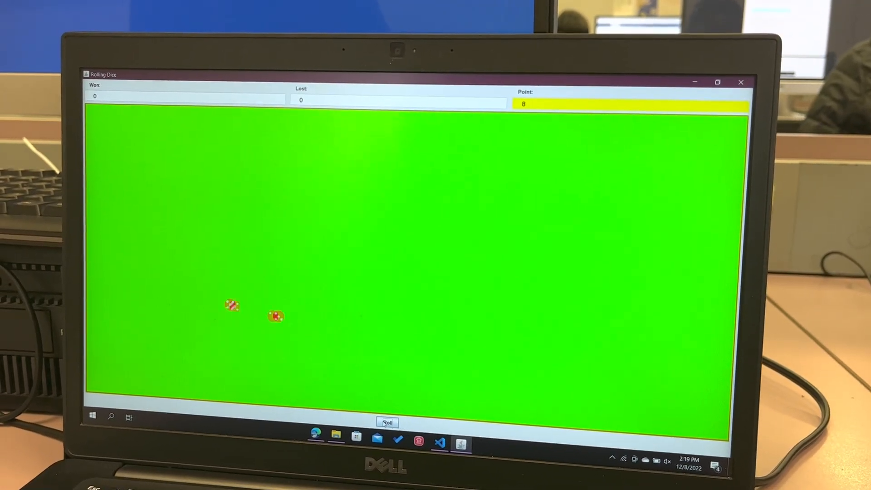
pyautogui.click(388, 423)
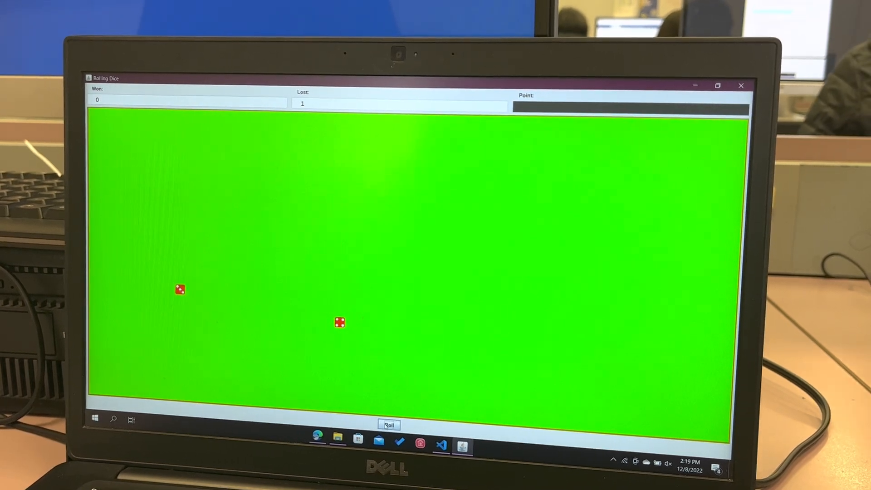